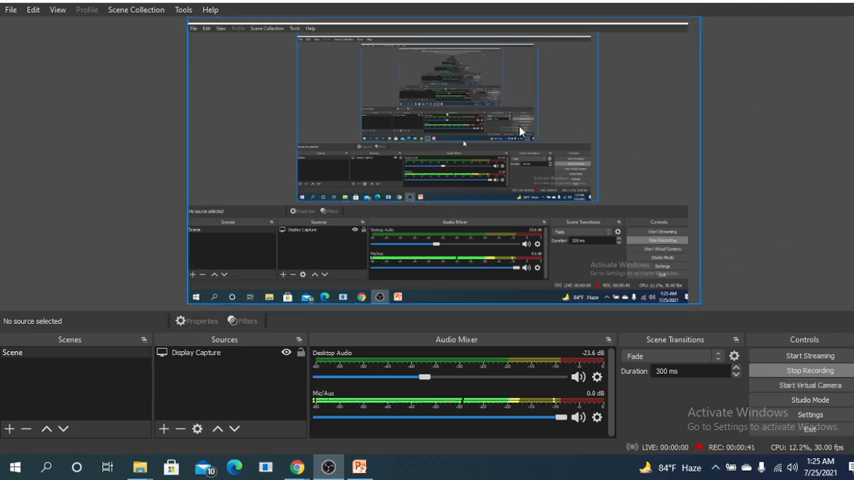
mouse_move(414, 131)
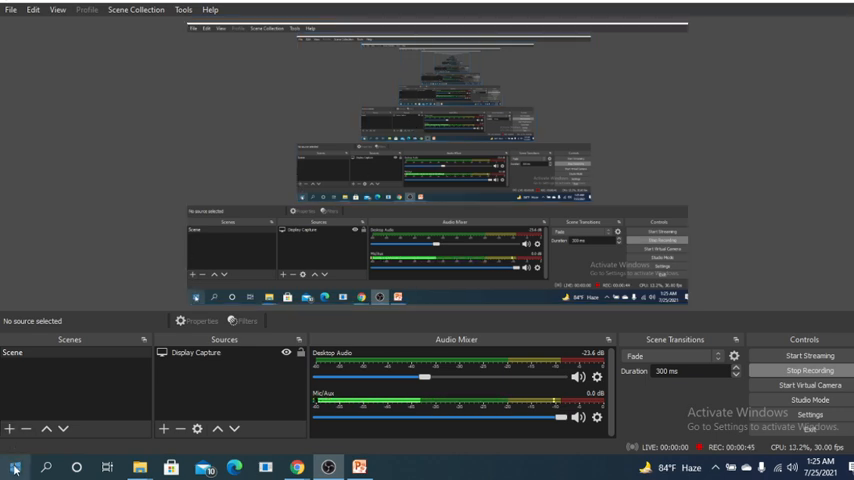
Open the Start menu and scroll its app list down to Microsoft Office.
left_click(13, 467)
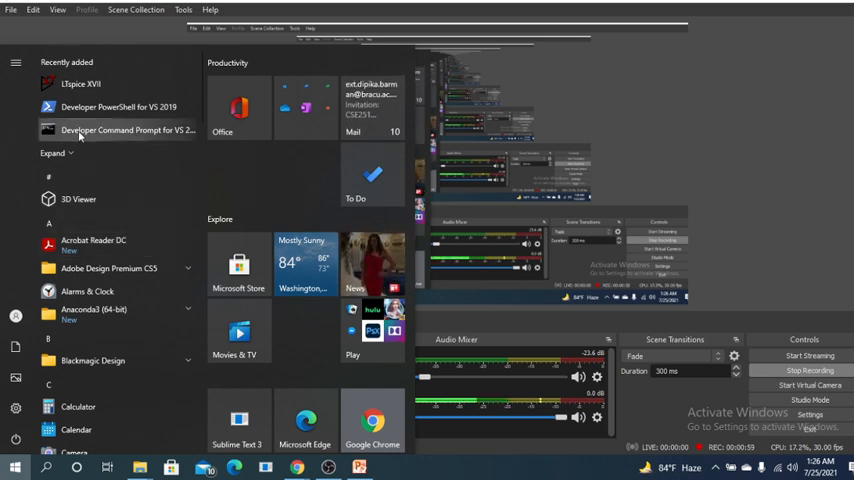
mouse_move(82, 83)
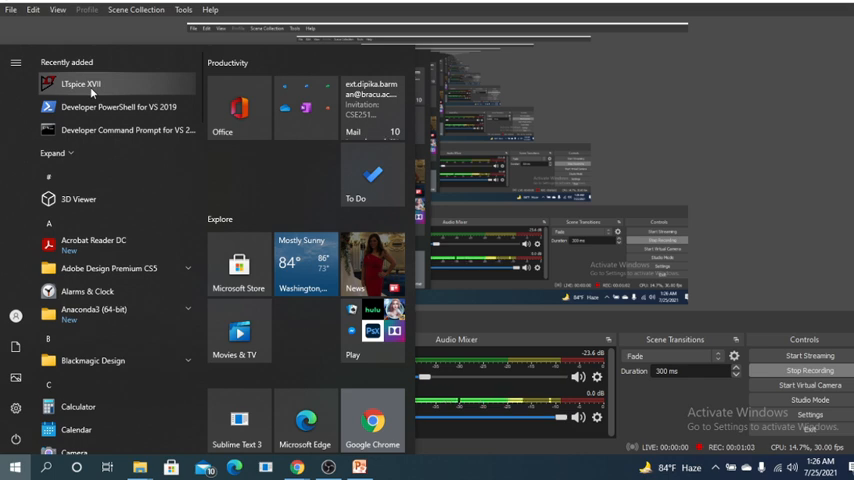
mouse_move(95, 107)
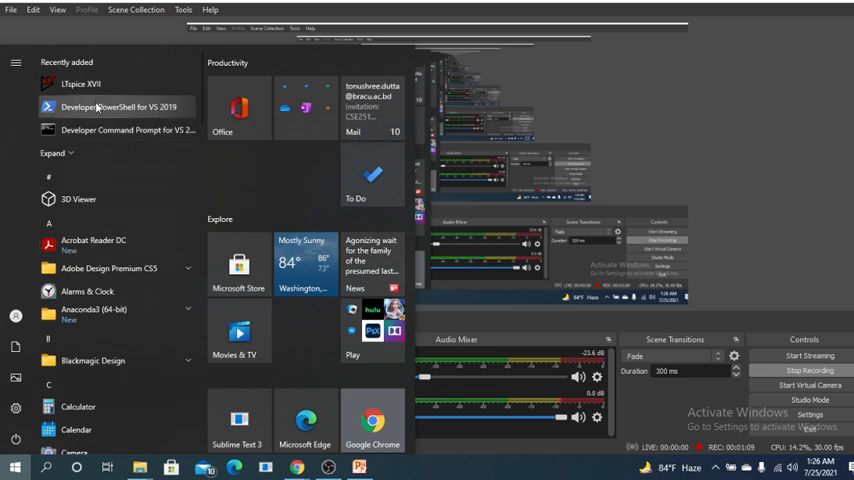
scroll("down", 3)
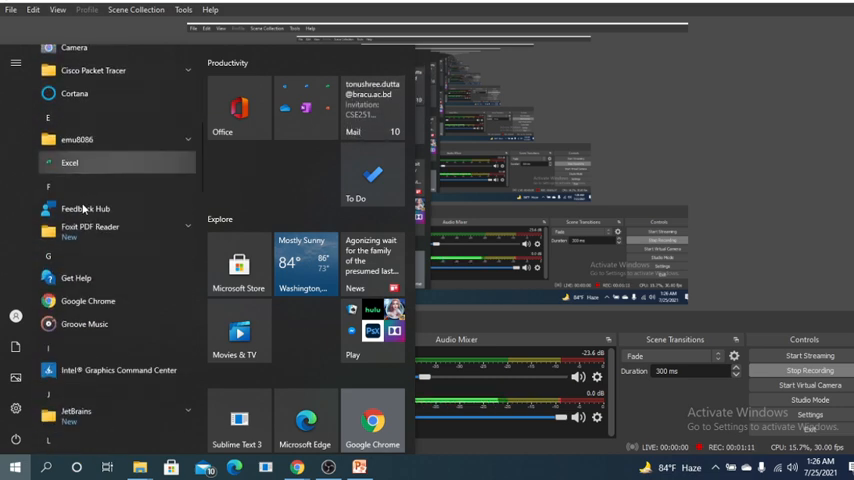
scroll("down", 3)
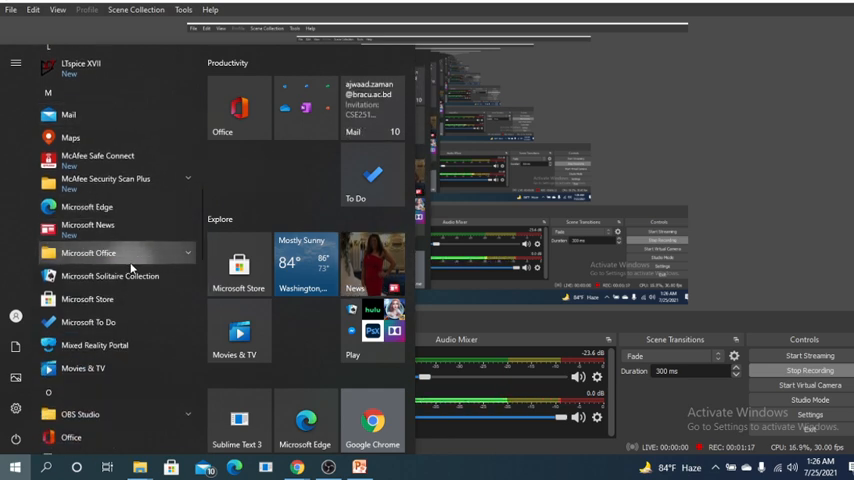
Expand the Microsoft Office folder to reveal PowerPoint 2010 and the other Office apps.
left_click(88, 253)
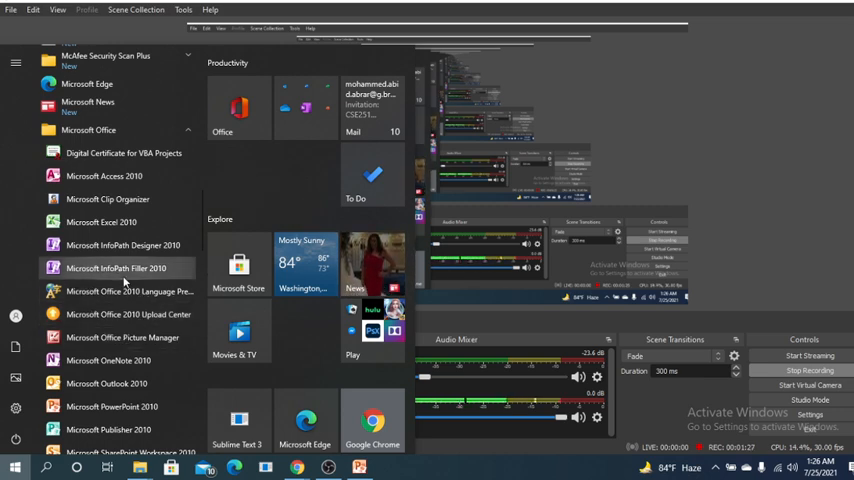
scroll("up", 3)
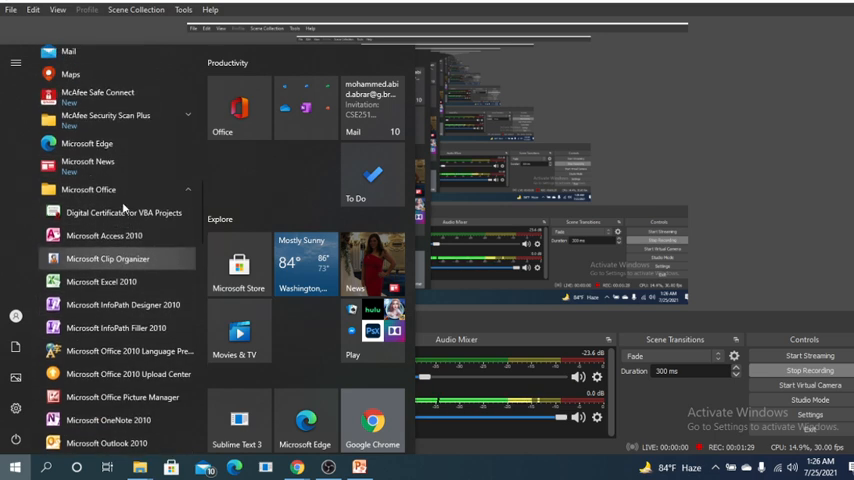
mouse_move(118, 214)
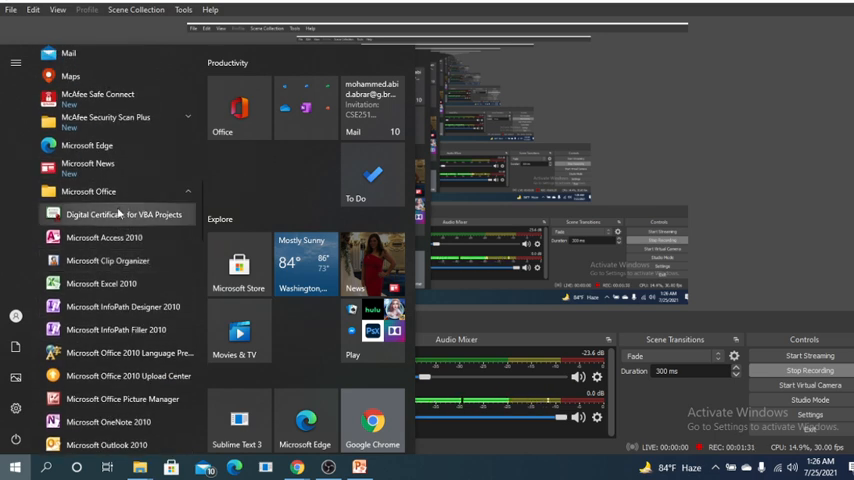
mouse_move(108, 260)
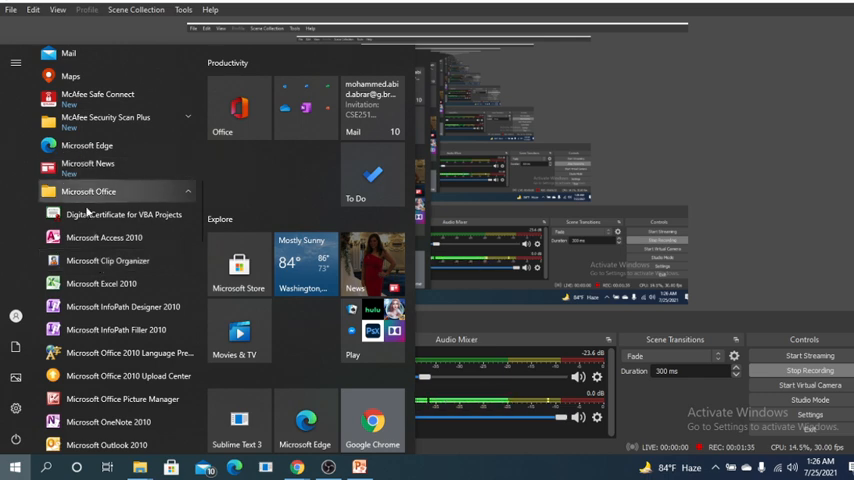
mouse_move(104, 237)
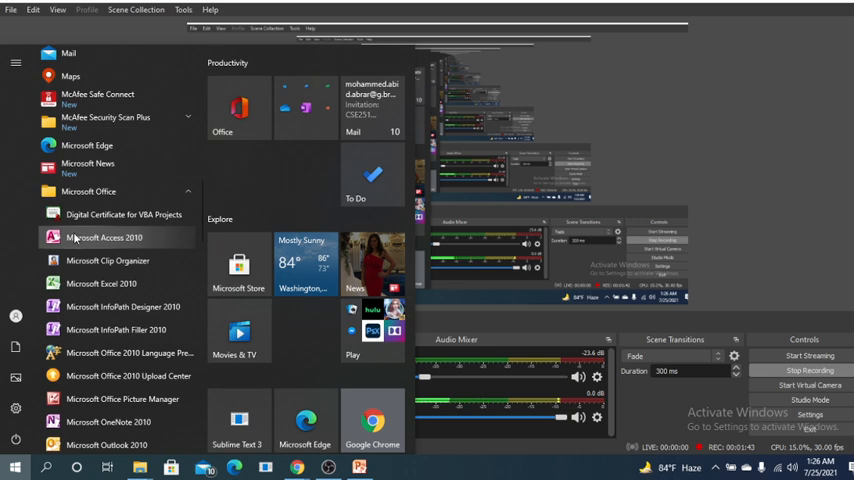
mouse_move(24, 210)
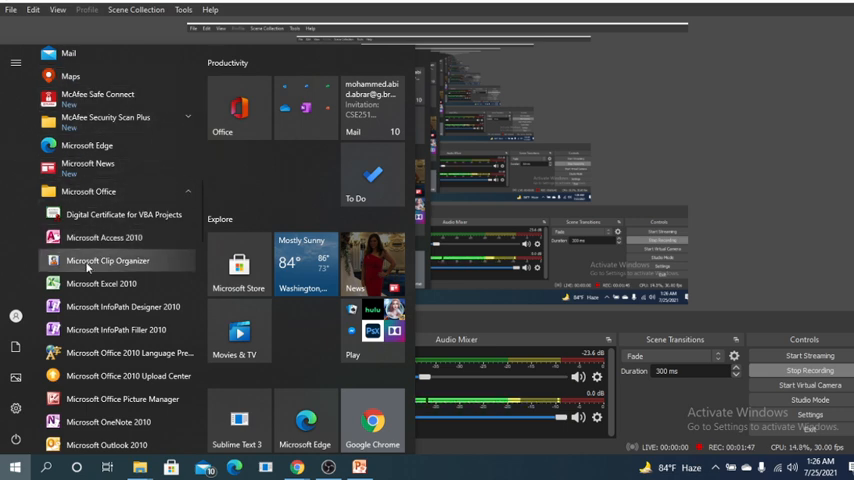
scroll("down", 3)
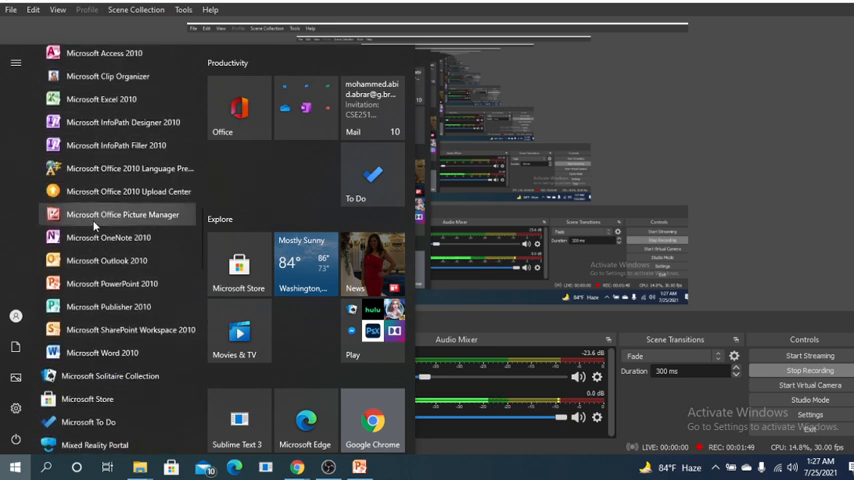
mouse_move(109, 237)
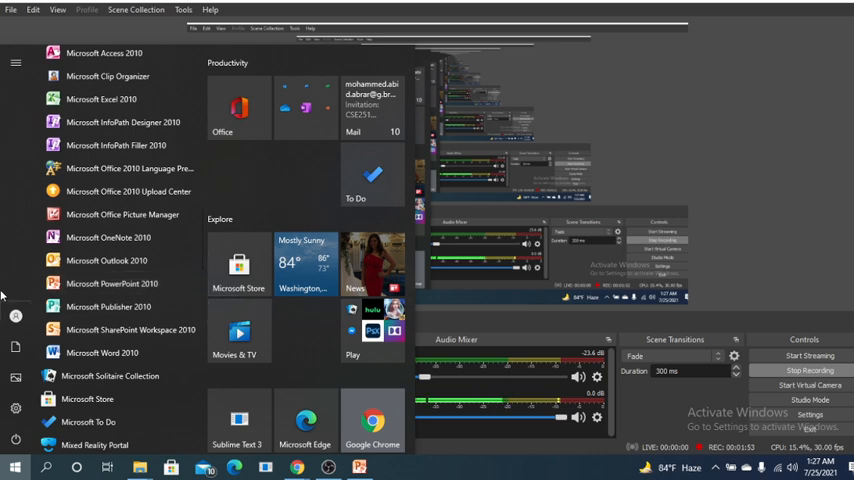
mouse_move(110, 283)
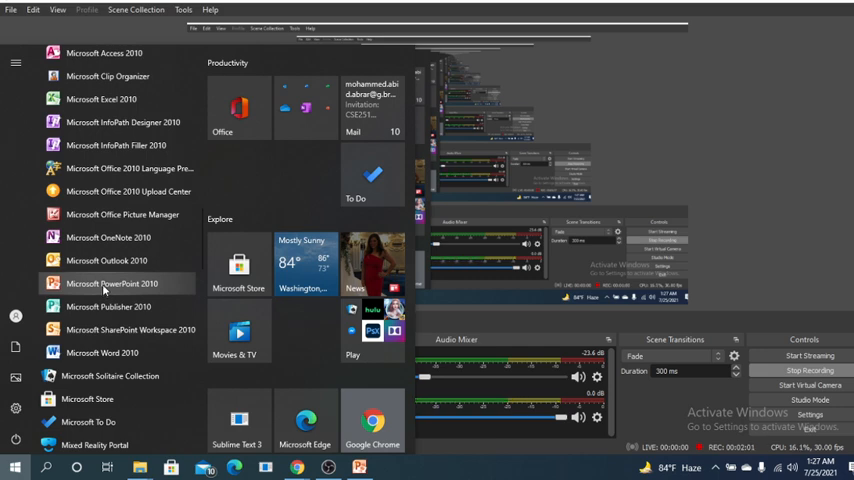
Launch Microsoft PowerPoint 2010 from the Start menu.
left_click(111, 283)
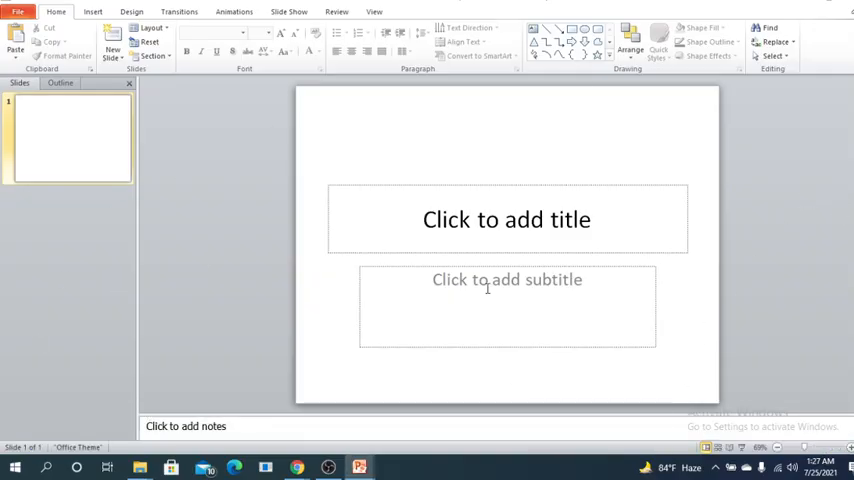
mouse_move(630, 291)
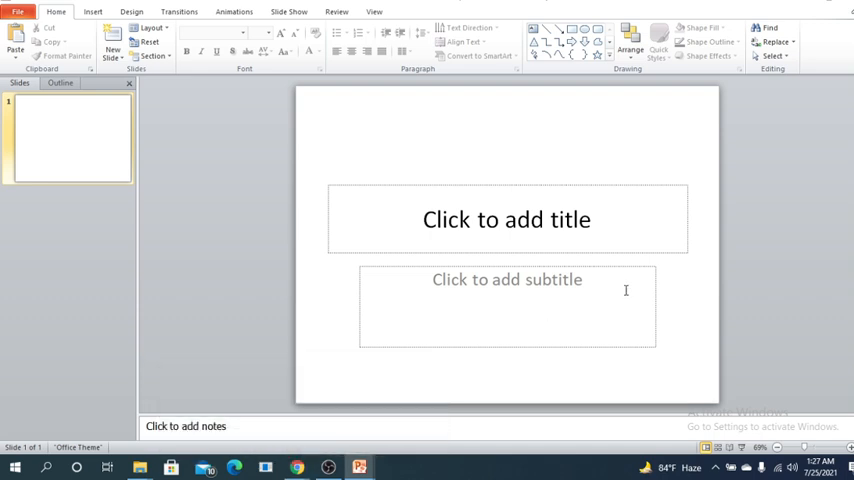
mouse_move(414, 240)
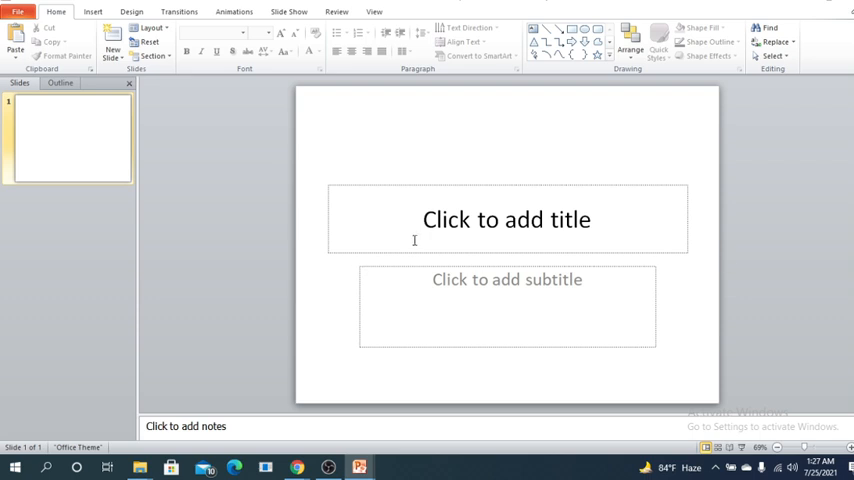
mouse_move(44, 472)
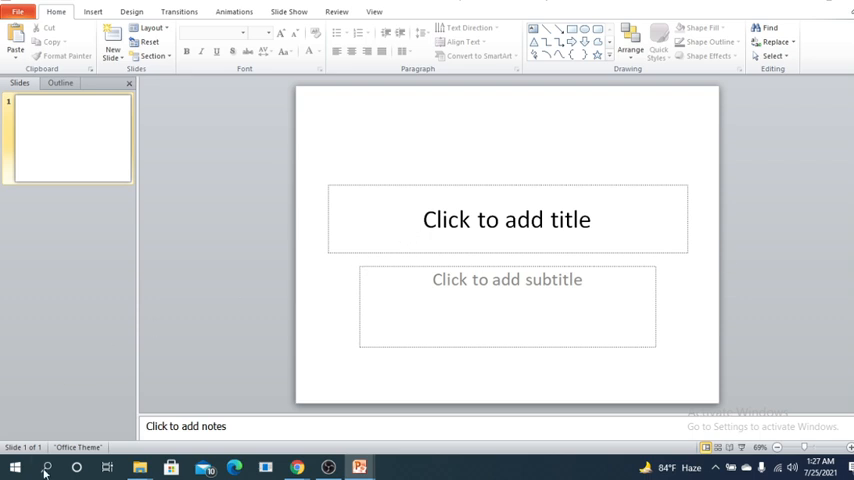
left_click(46, 467)
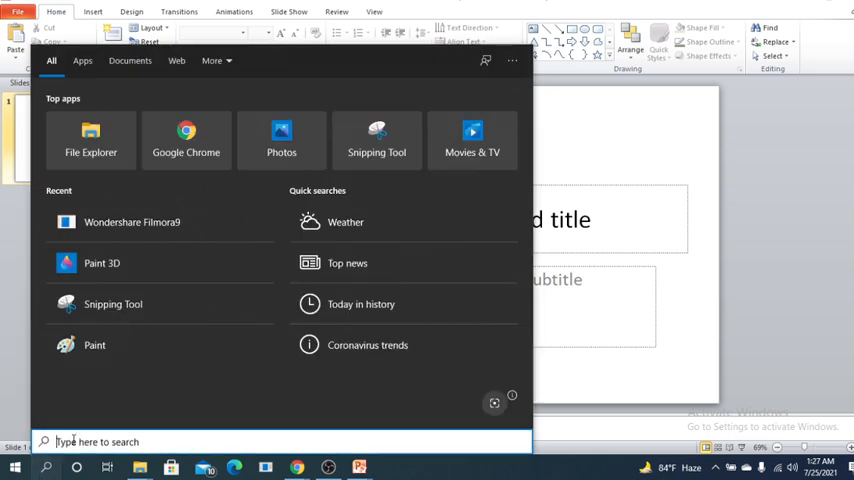
type("powerpoint")
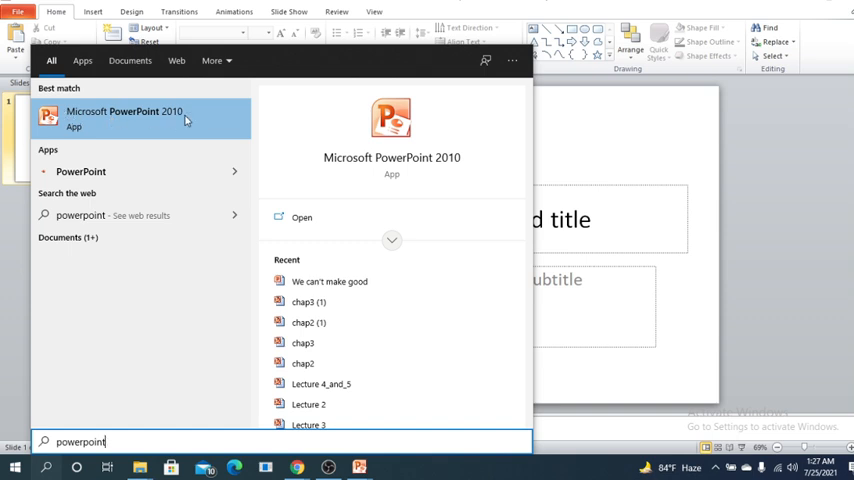
mouse_move(155, 190)
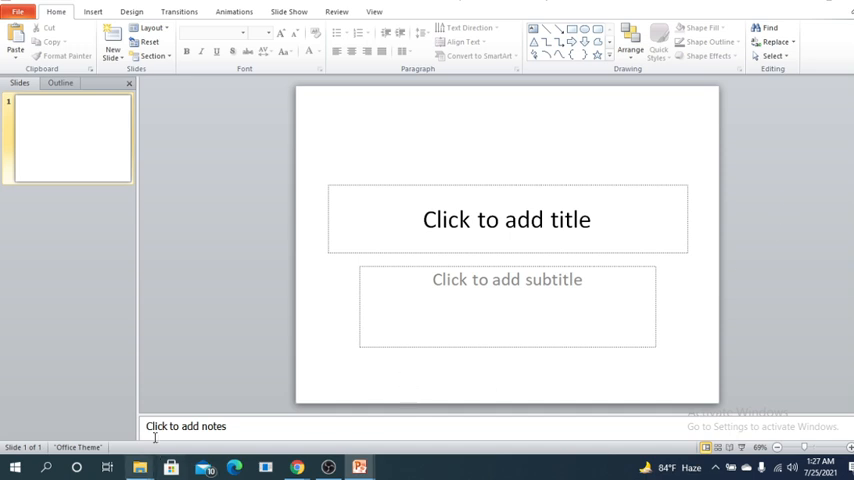
mouse_move(555, 359)
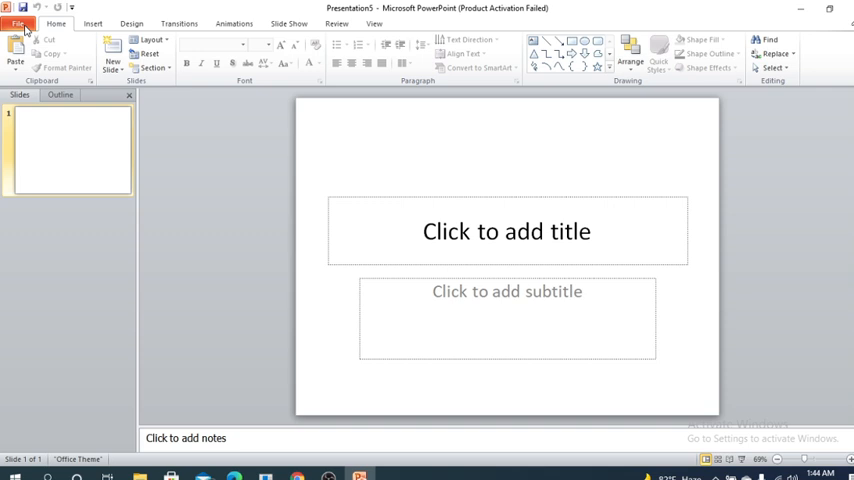
mouse_move(80, 39)
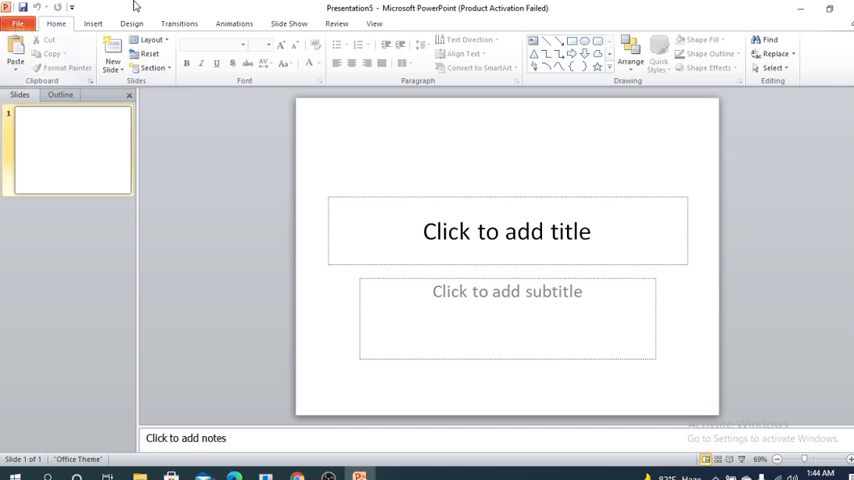
mouse_move(707, 14)
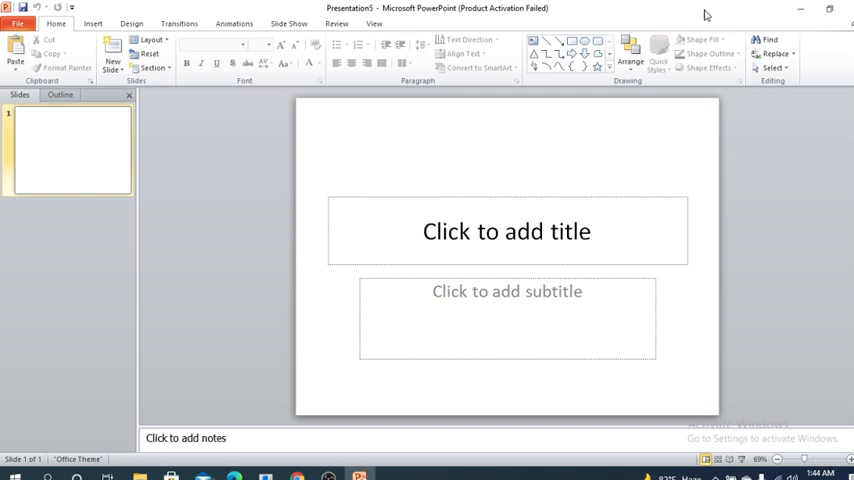
mouse_move(390, 13)
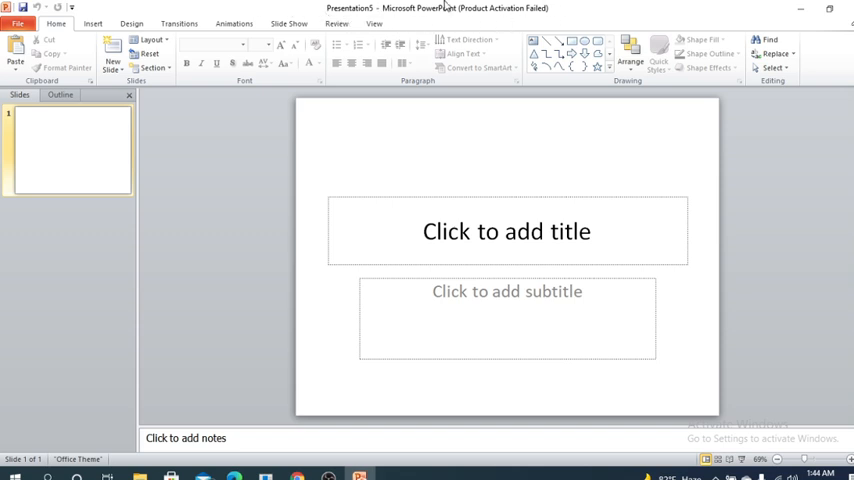
mouse_move(545, 17)
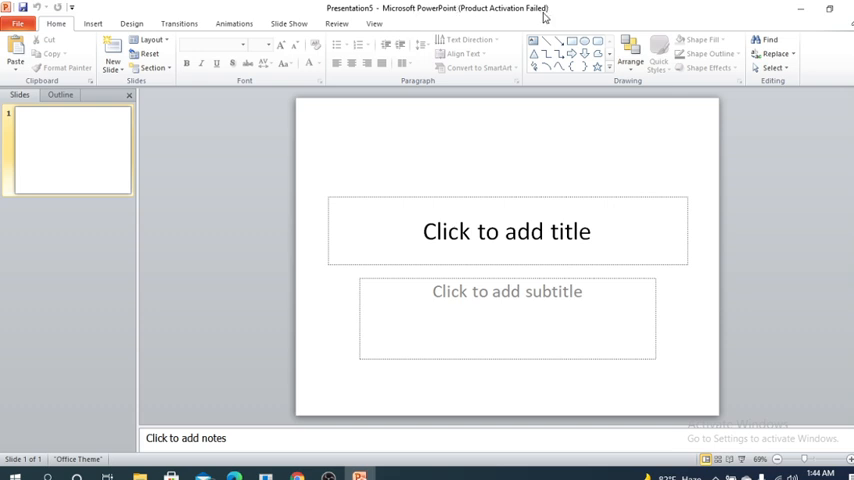
mouse_move(526, 10)
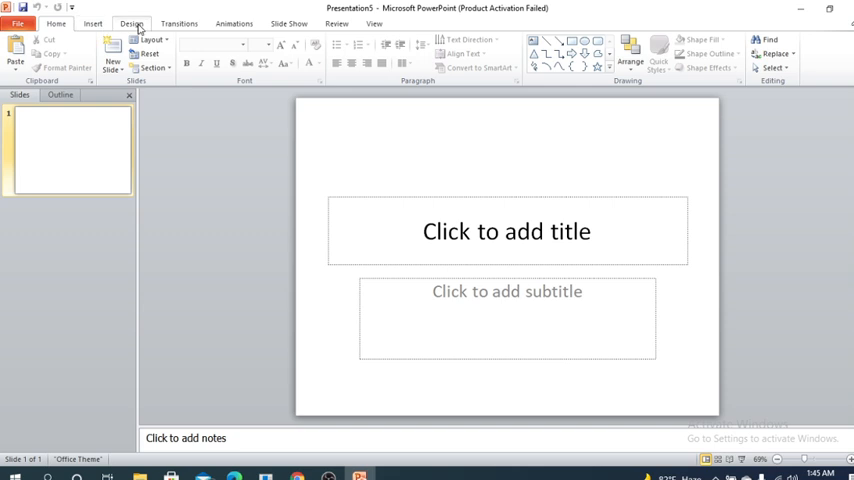
mouse_move(373, 23)
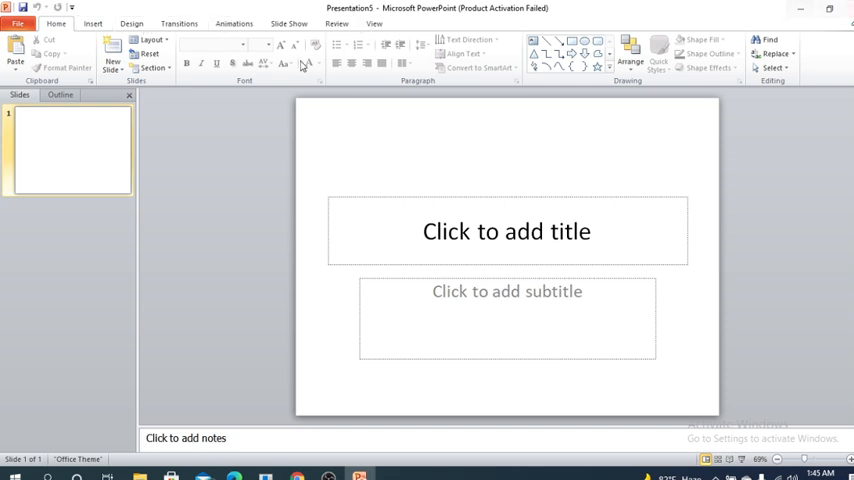
mouse_move(285, 240)
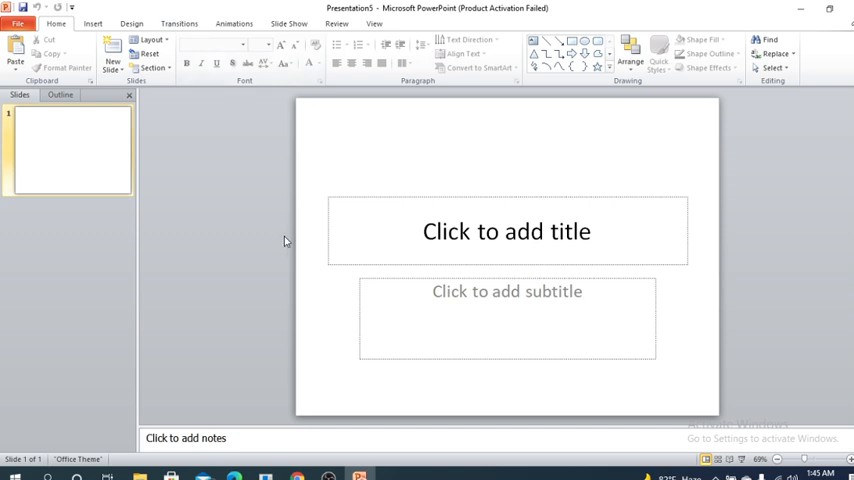
mouse_move(349, 135)
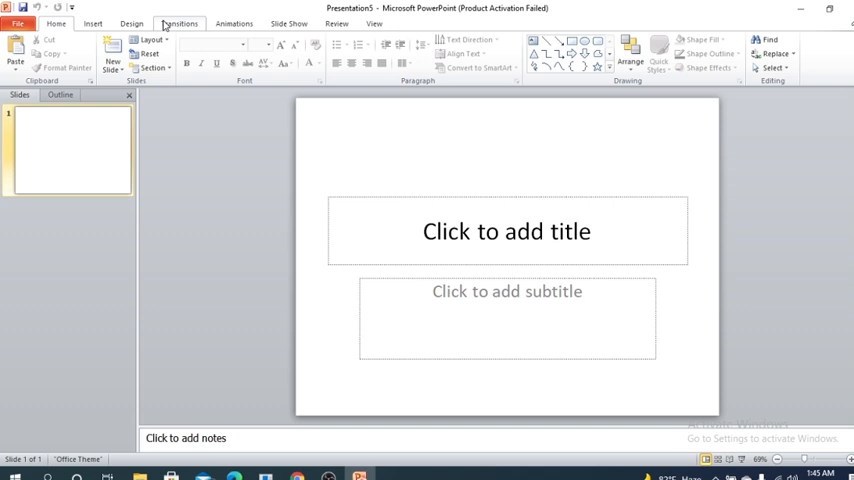
left_click(233, 23)
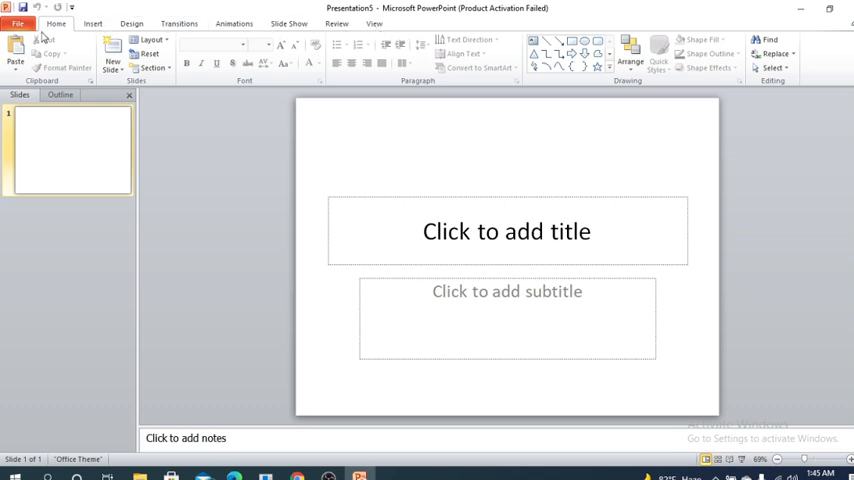
mouse_move(345, 85)
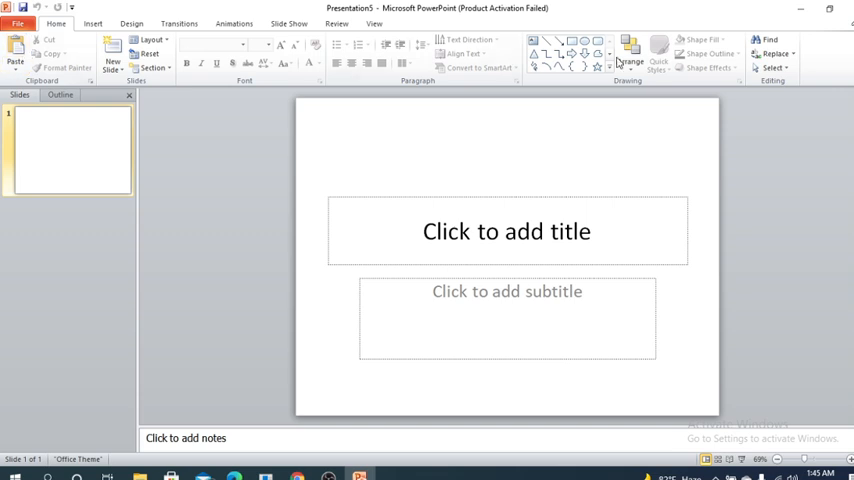
mouse_move(203, 62)
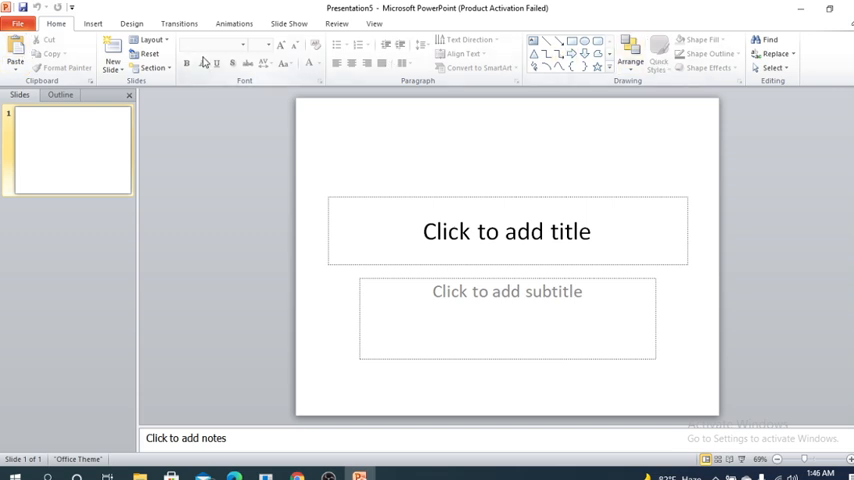
mouse_move(722, 91)
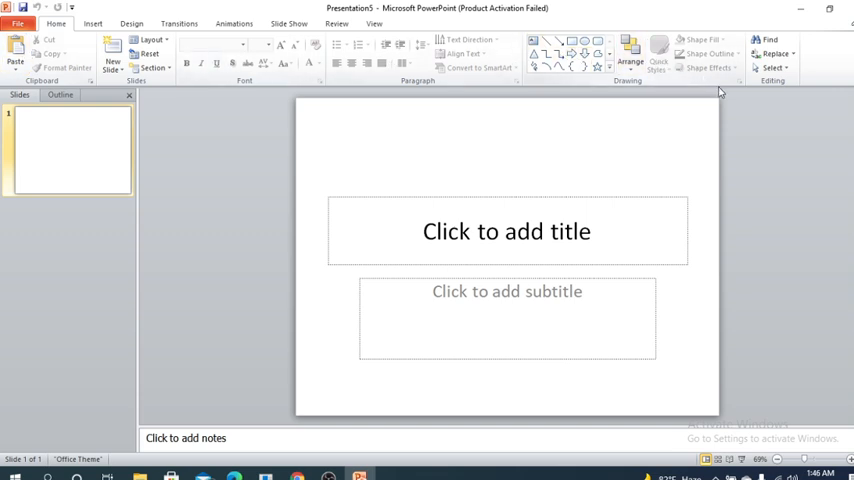
mouse_move(304, 297)
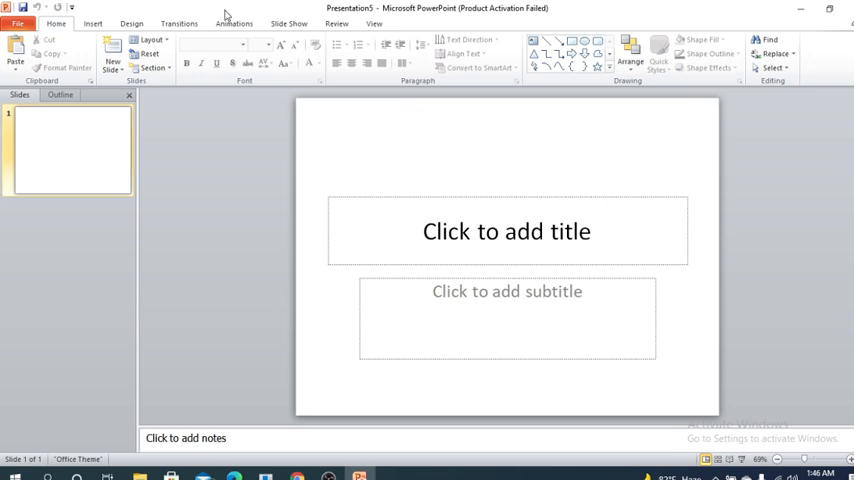
mouse_move(342, 97)
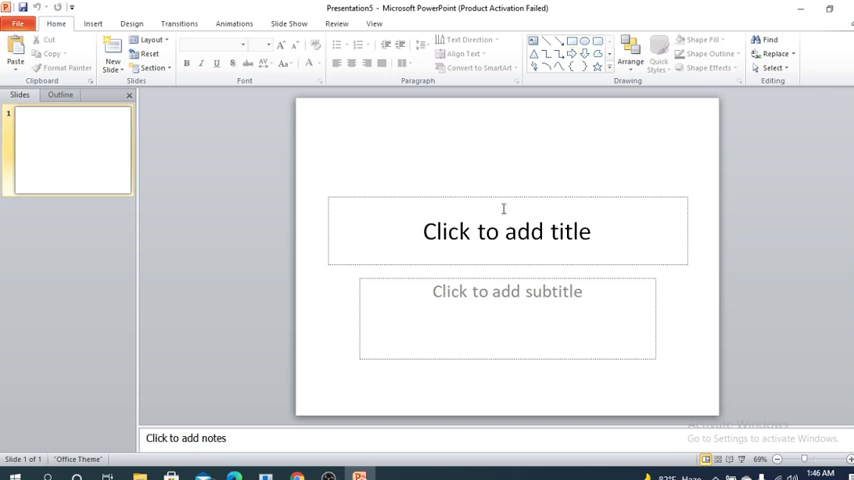
mouse_move(377, 268)
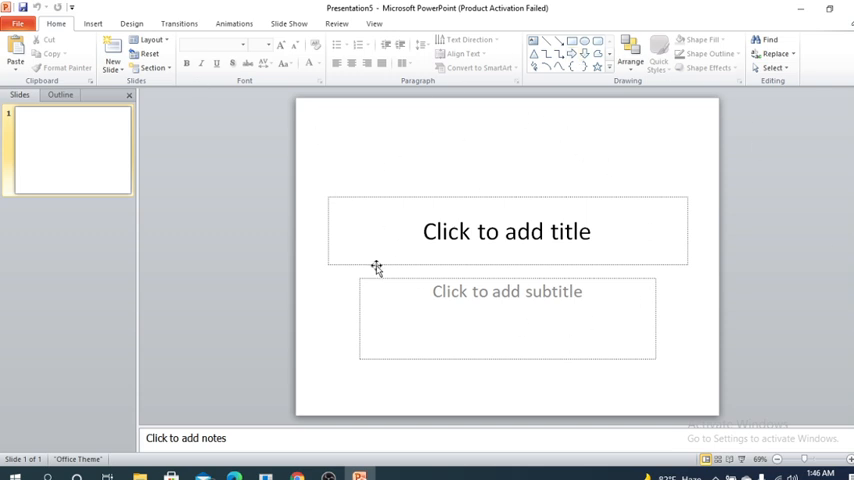
mouse_move(547, 216)
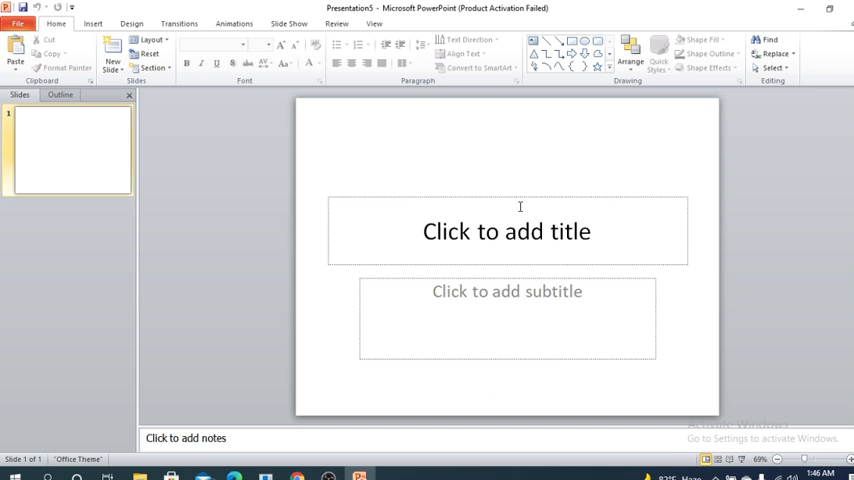
mouse_move(512, 224)
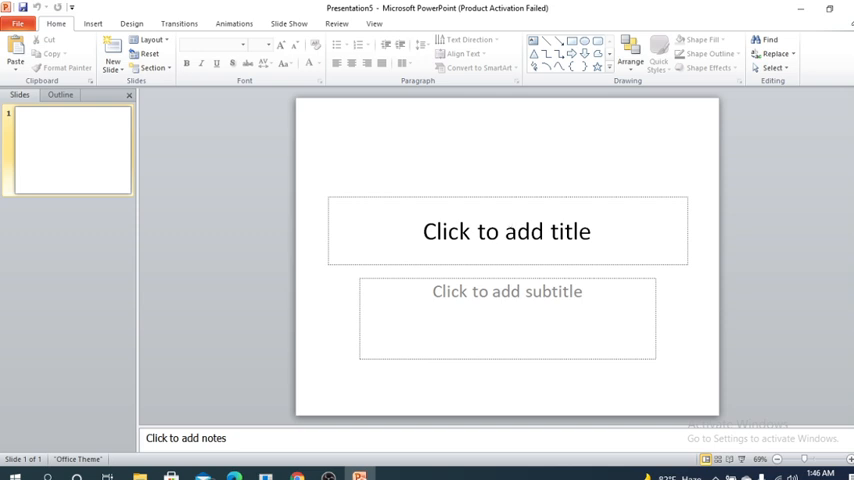
mouse_move(25, 110)
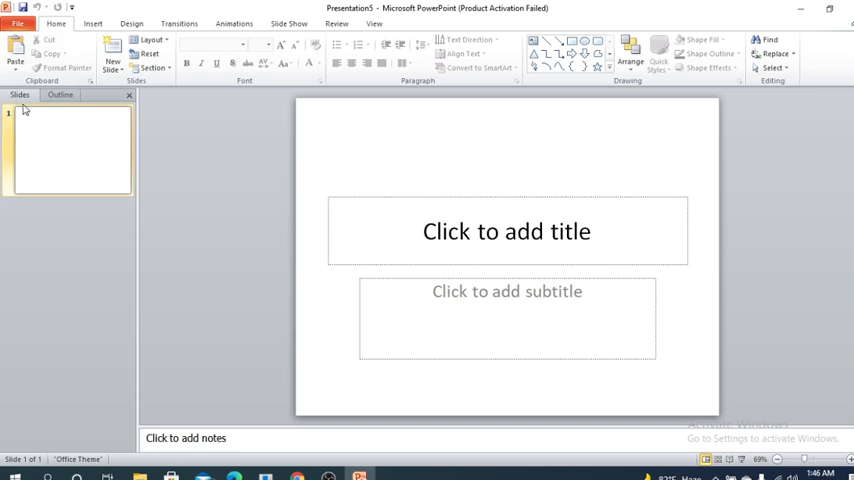
mouse_move(22, 263)
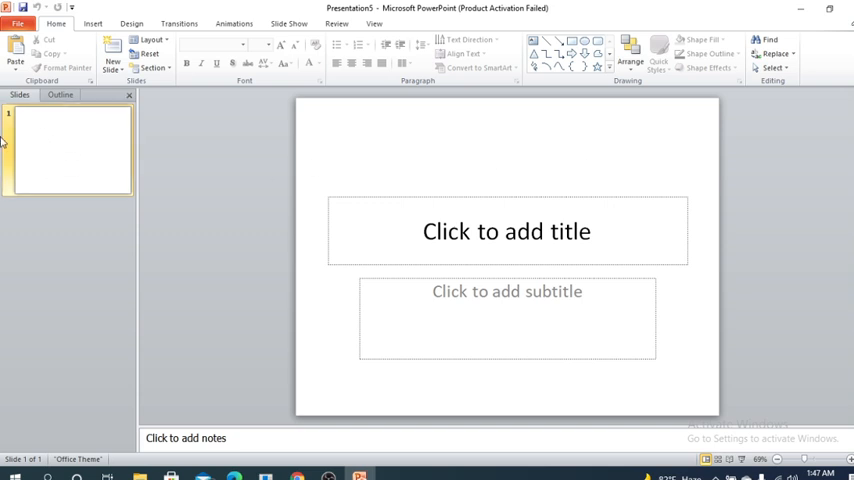
mouse_move(44, 126)
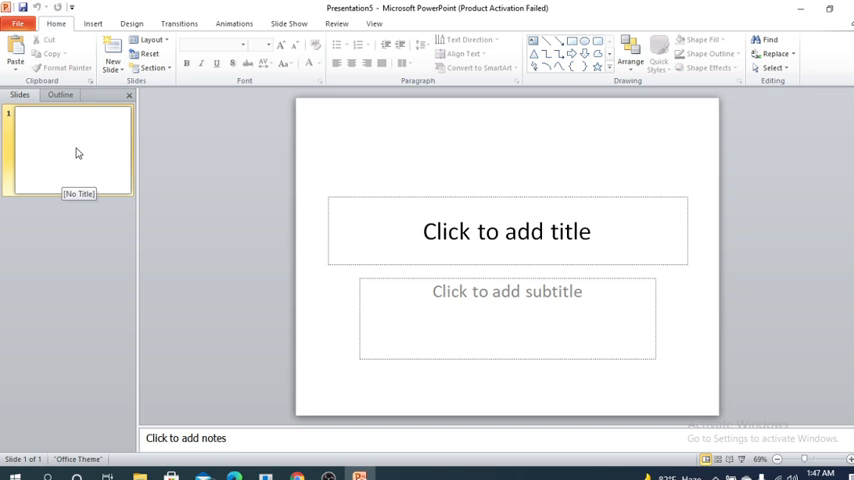
mouse_move(42, 118)
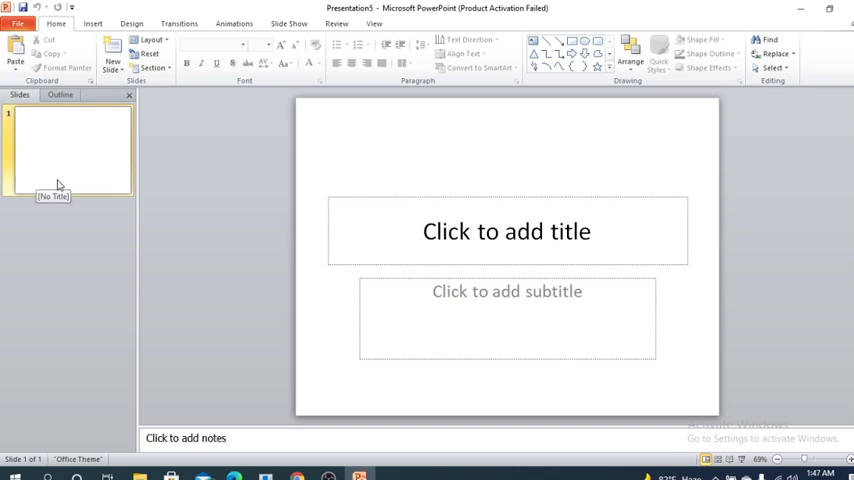
mouse_move(85, 147)
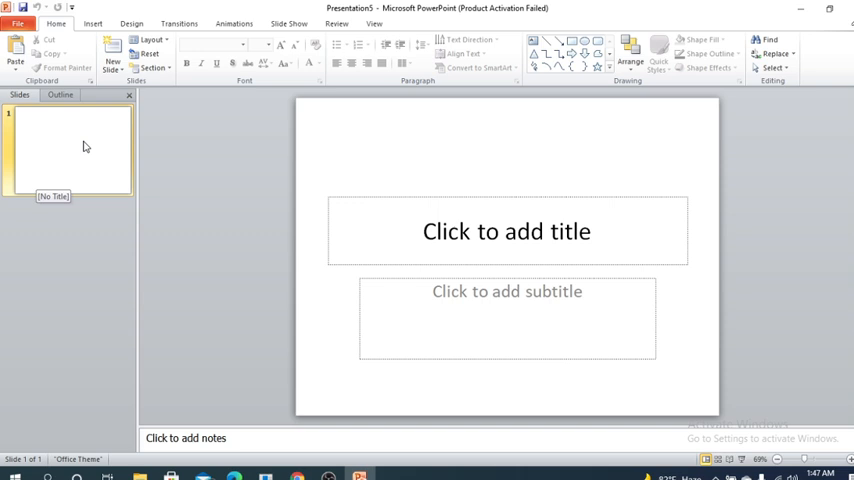
mouse_move(245, 290)
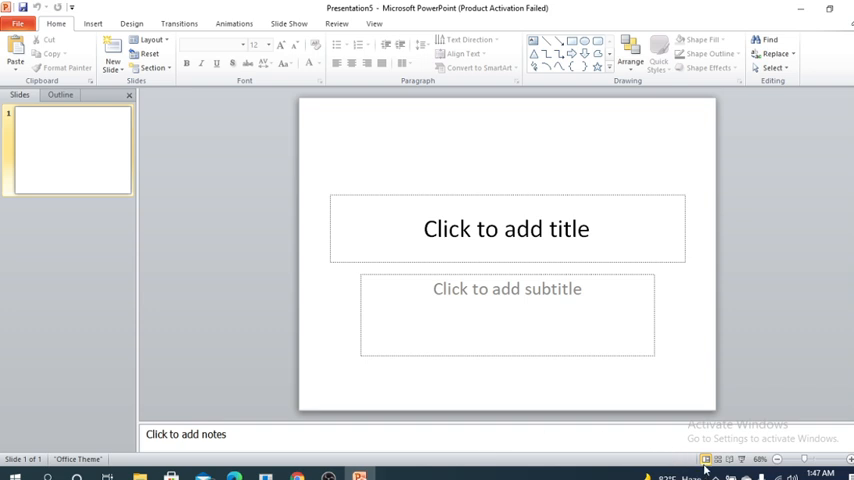
mouse_move(690, 463)
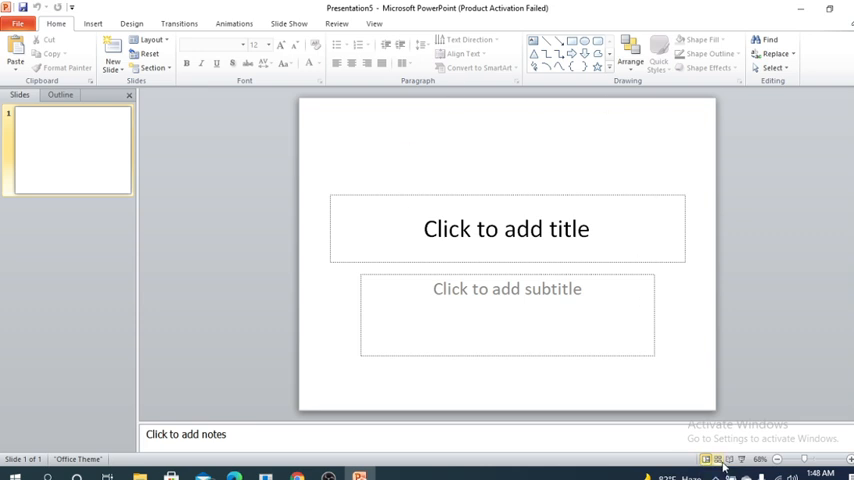
Switch to Slide Sorter view, then start the slide show from the status bar.
left_click(715, 459)
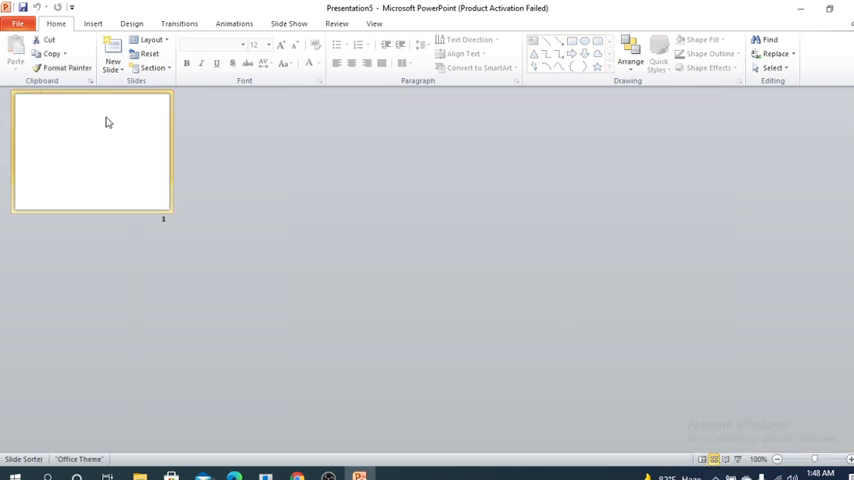
mouse_move(494, 210)
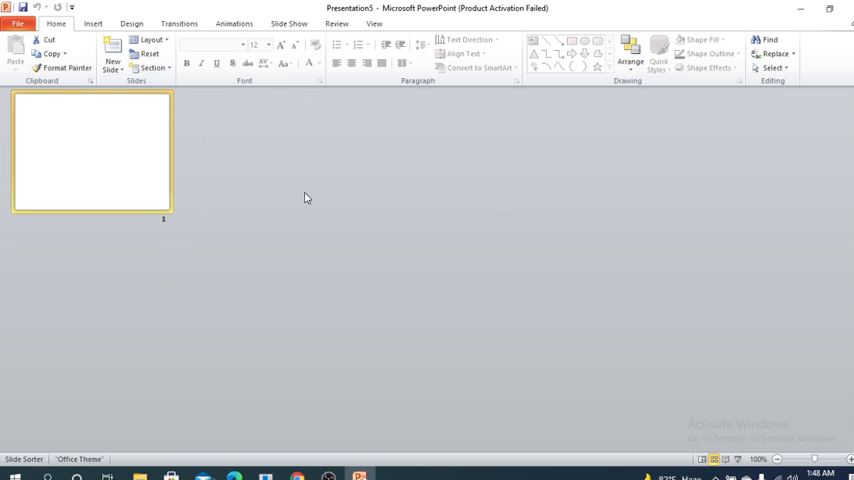
mouse_move(365, 266)
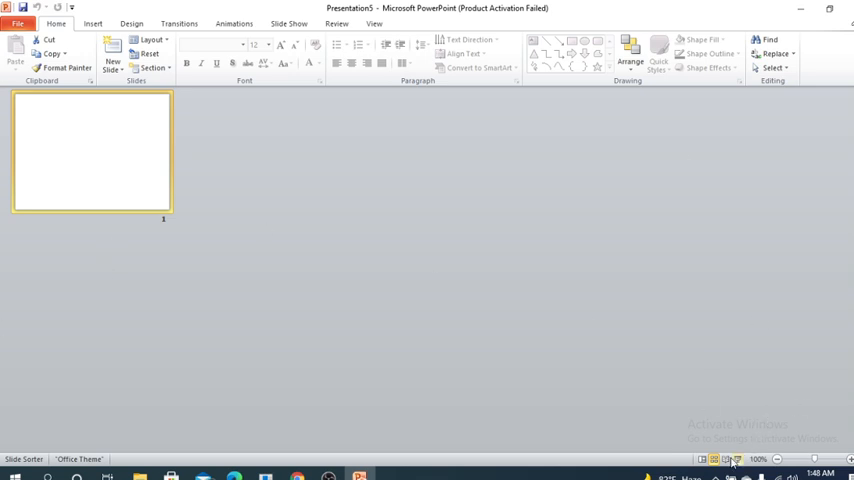
left_click(726, 459)
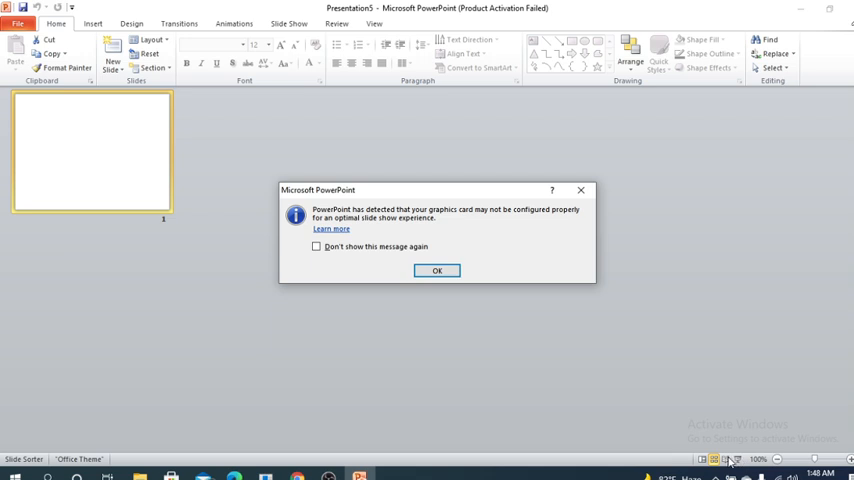
Dismiss the graphics card warning so the slide show plays.
left_click(437, 270)
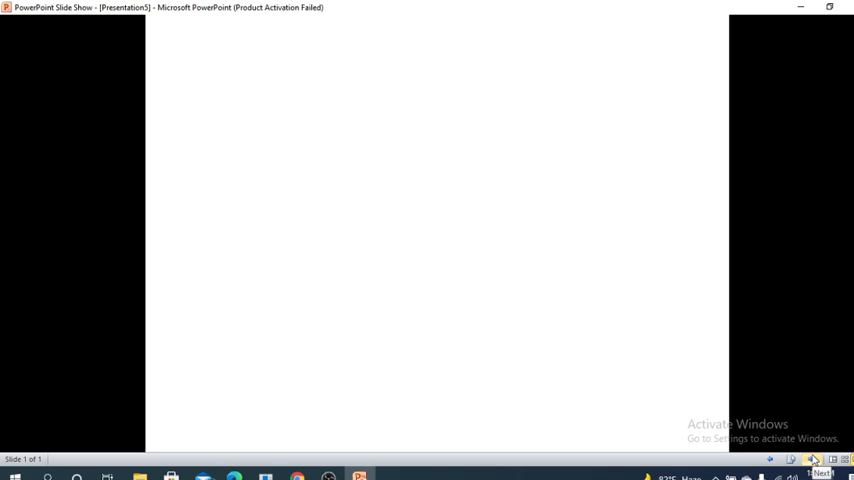
mouse_move(407, 241)
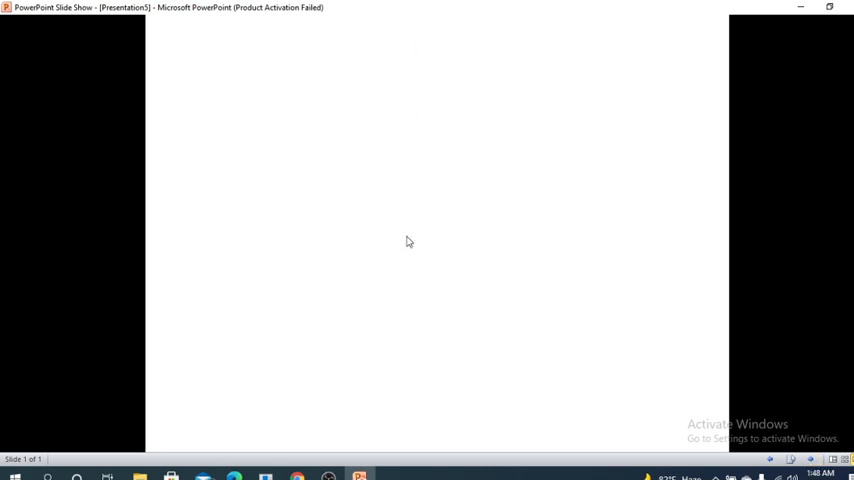
mouse_move(393, 235)
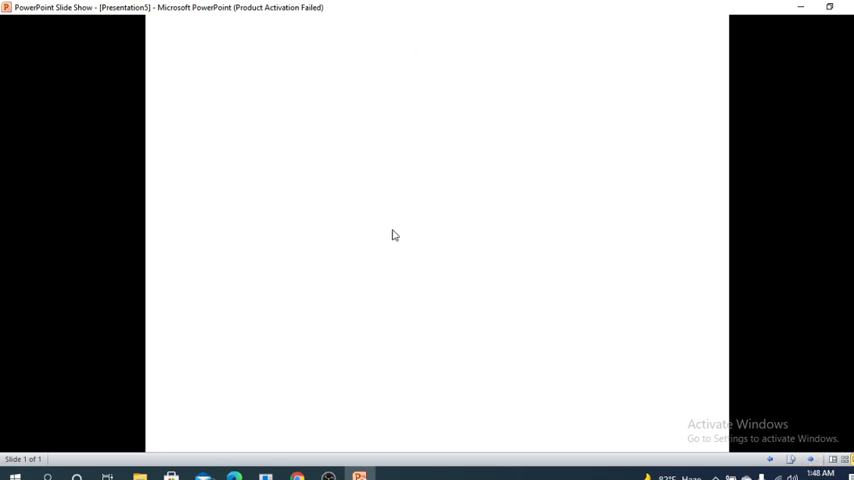
mouse_move(331, 180)
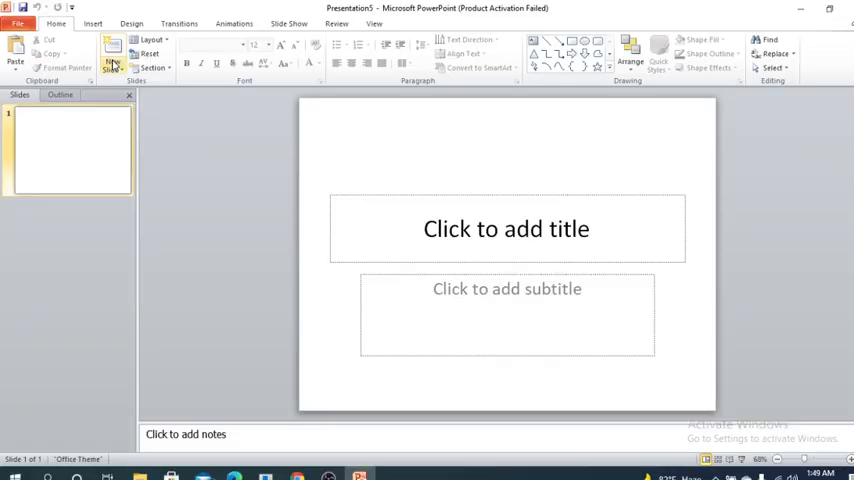
mouse_move(183, 43)
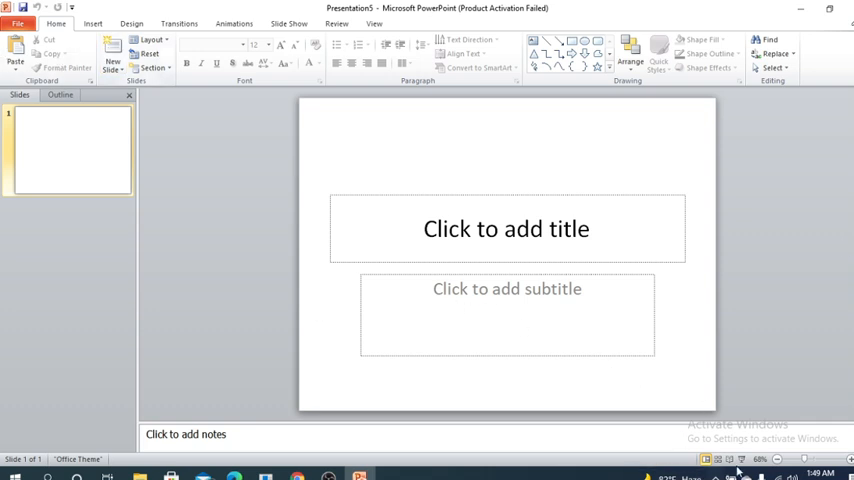
mouse_move(830, 427)
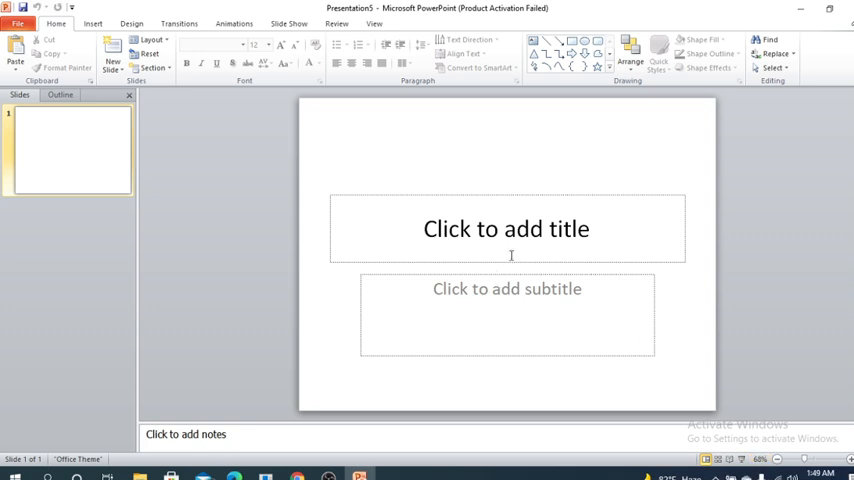
mouse_move(569, 124)
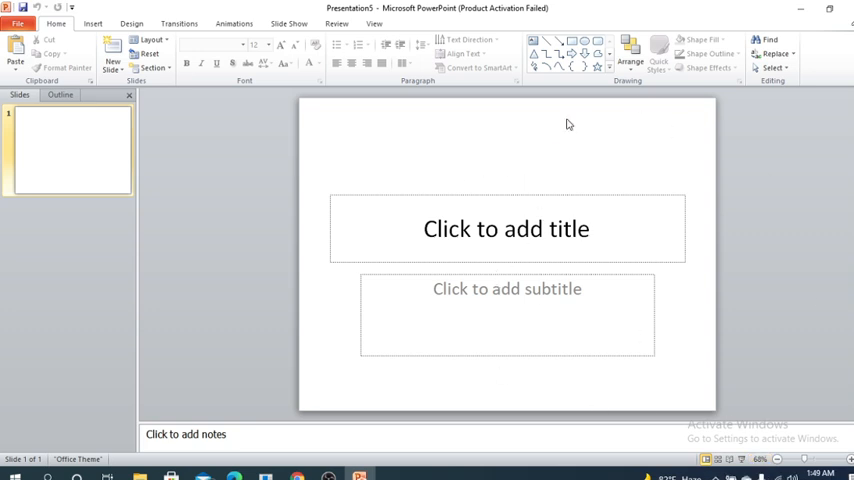
mouse_move(569, 124)
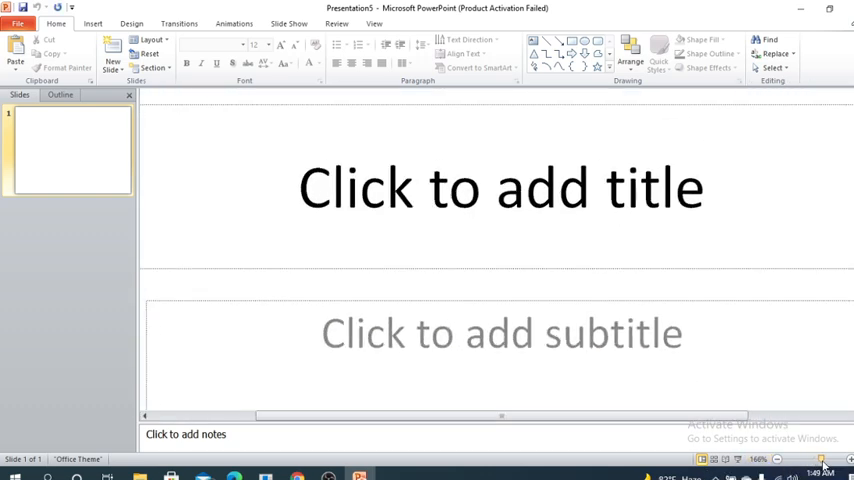
Zoom out on the slider, then fit the whole slide to the window.
left_click(820, 458)
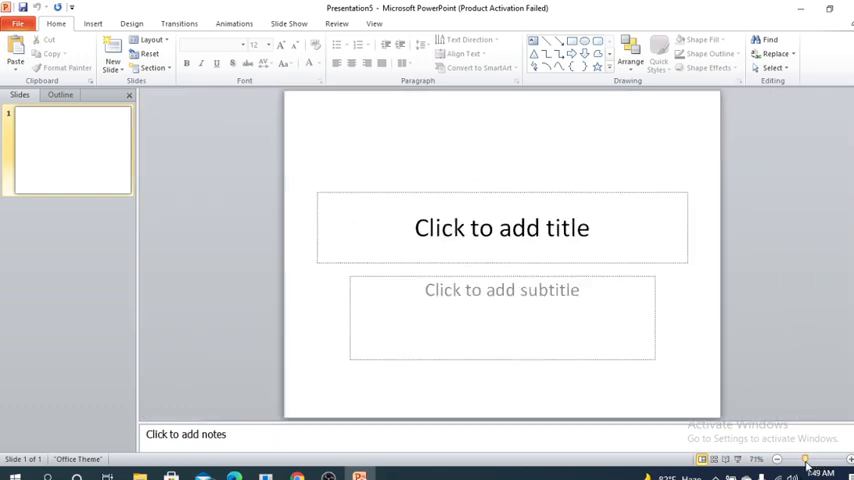
left_click(778, 459)
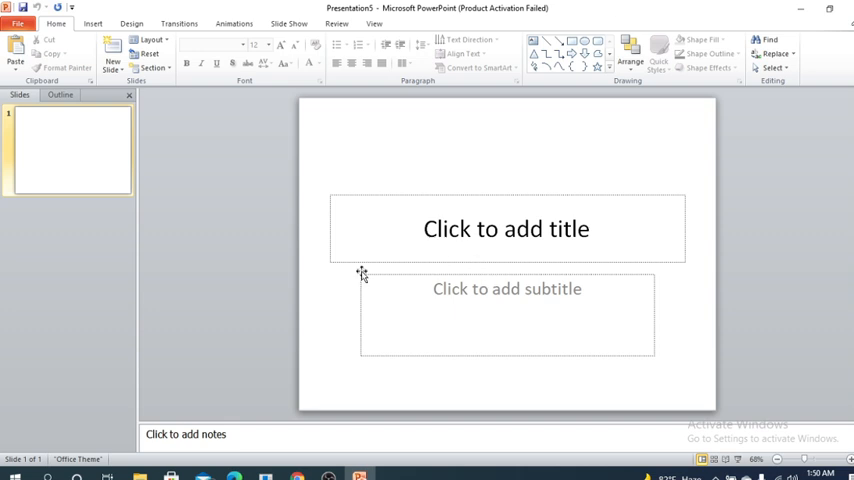
mouse_move(335, 281)
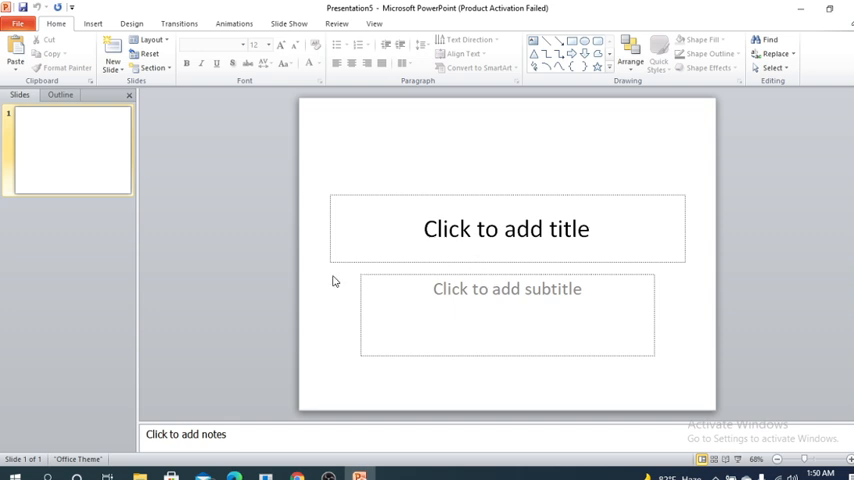